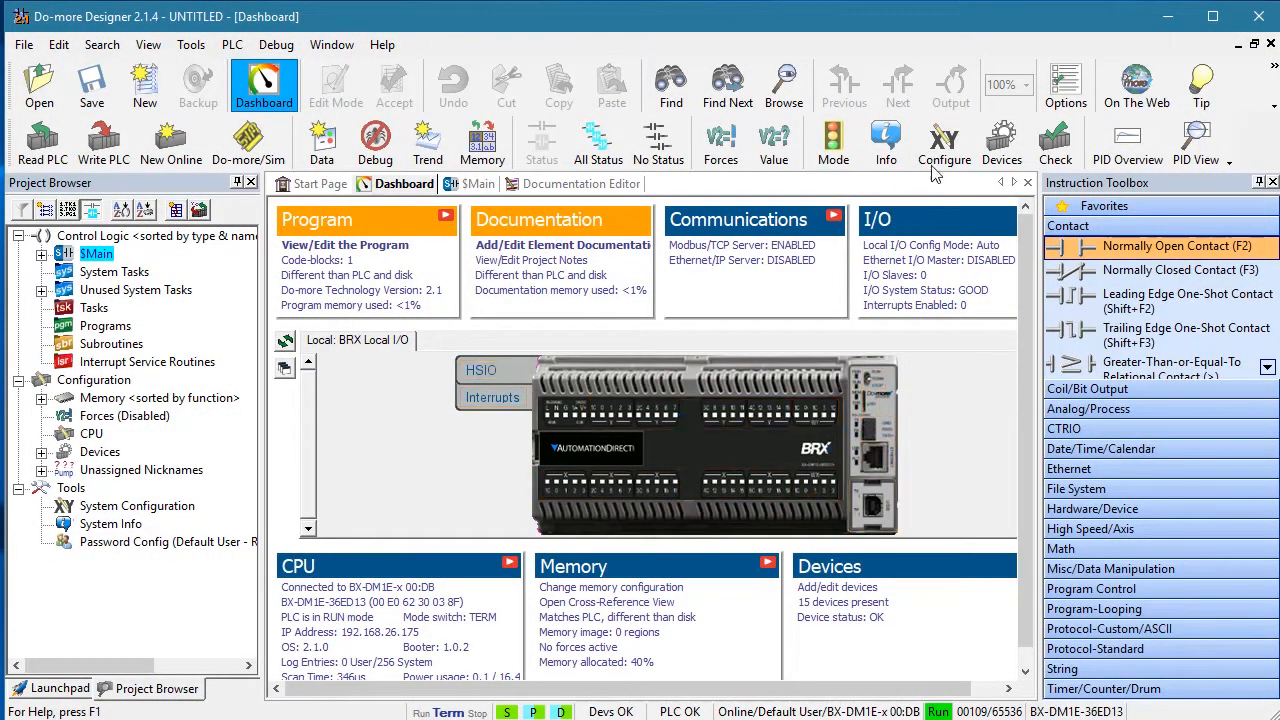
Review the Internal Ethernet Port's node and IP settings in System Configuration, then dismiss them.
left_click(942, 141)
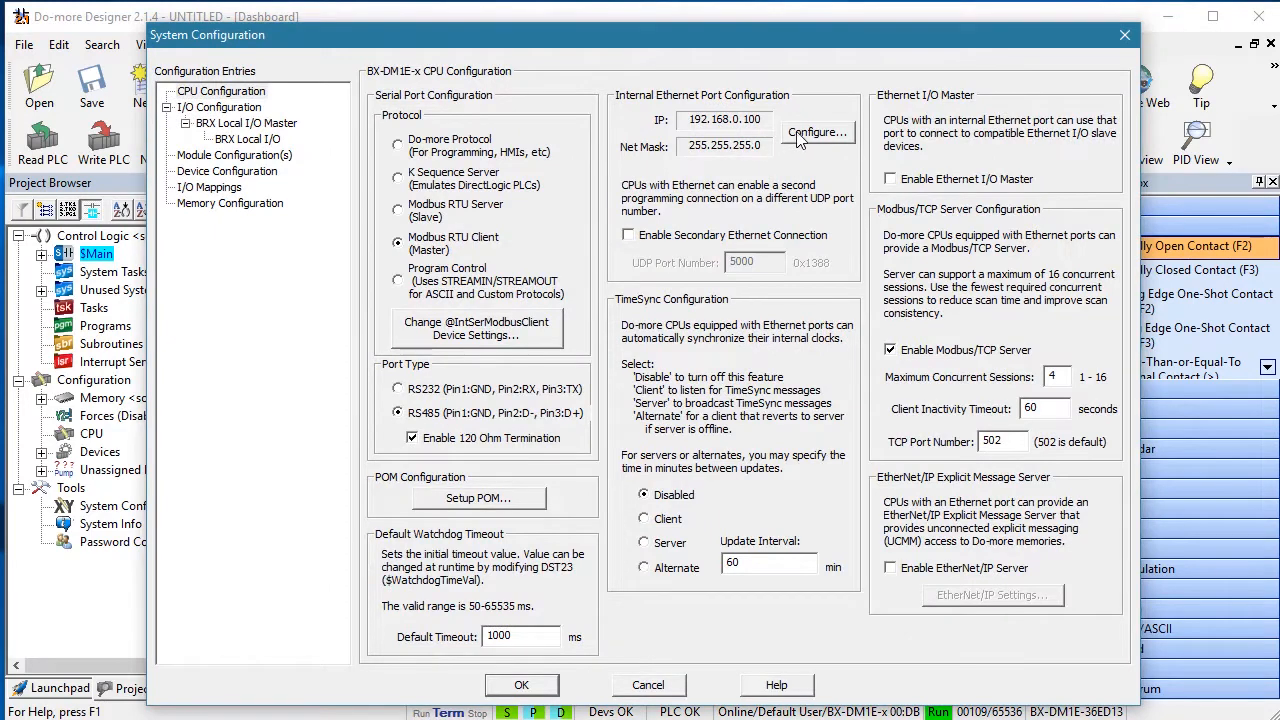
left_click(818, 132)
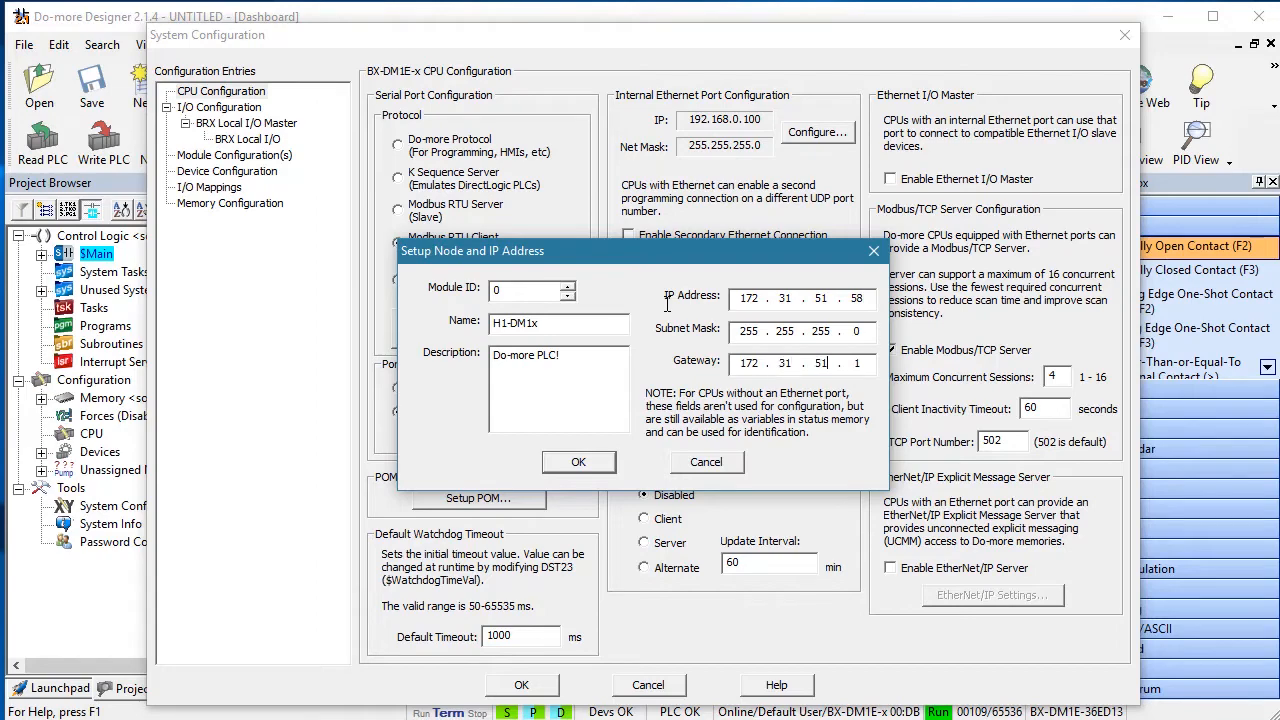
left_click(578, 461)
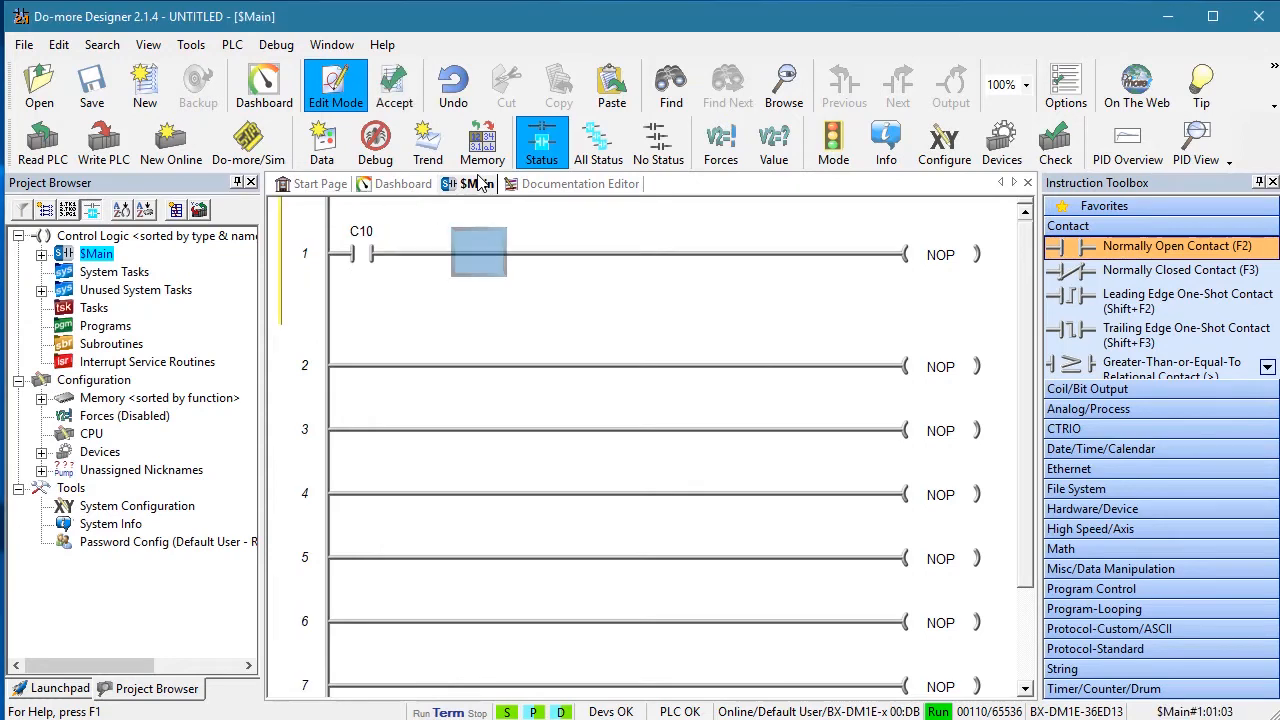
double_click(478, 252)
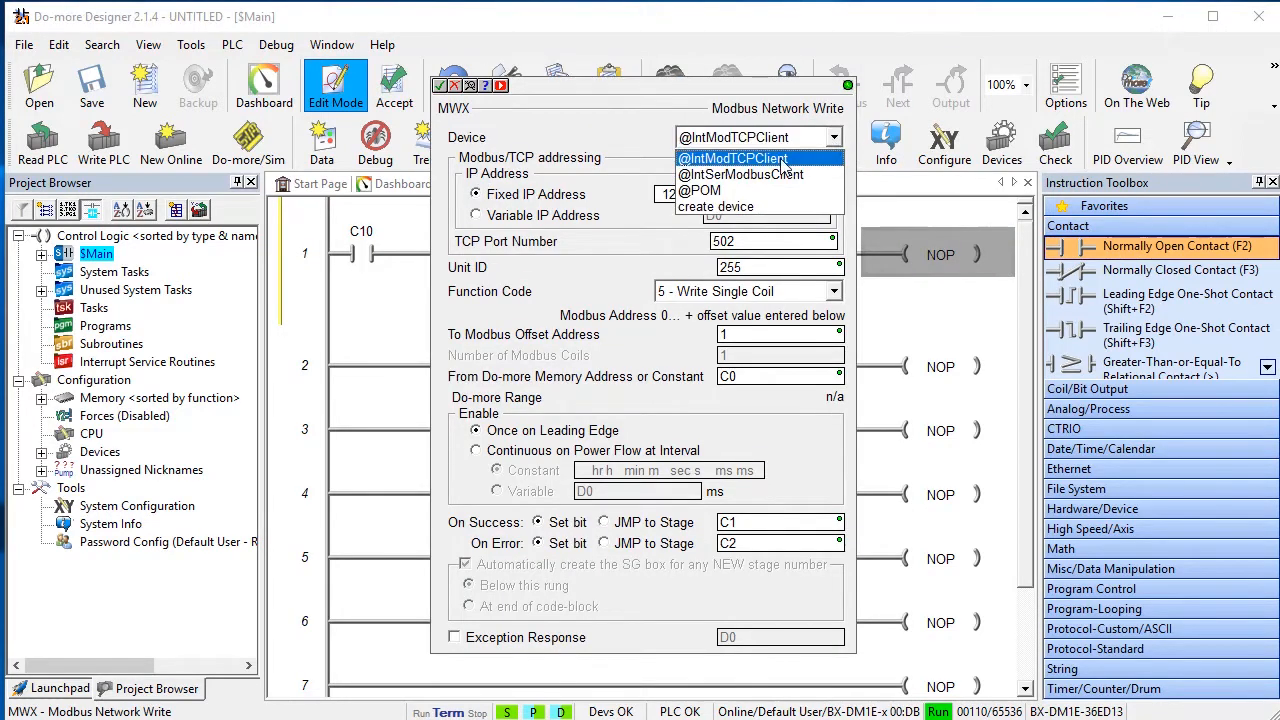
left_click(733, 158)
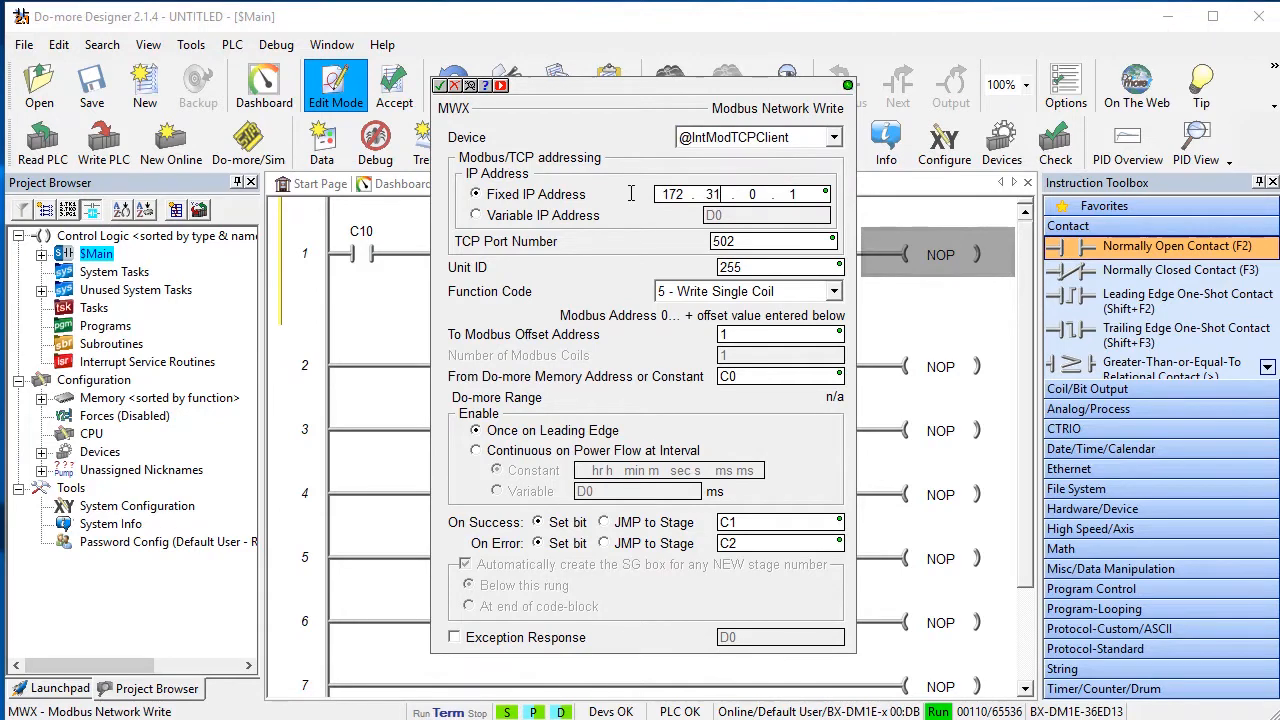
type("51.55")
left_click(780, 334)
type("8194")
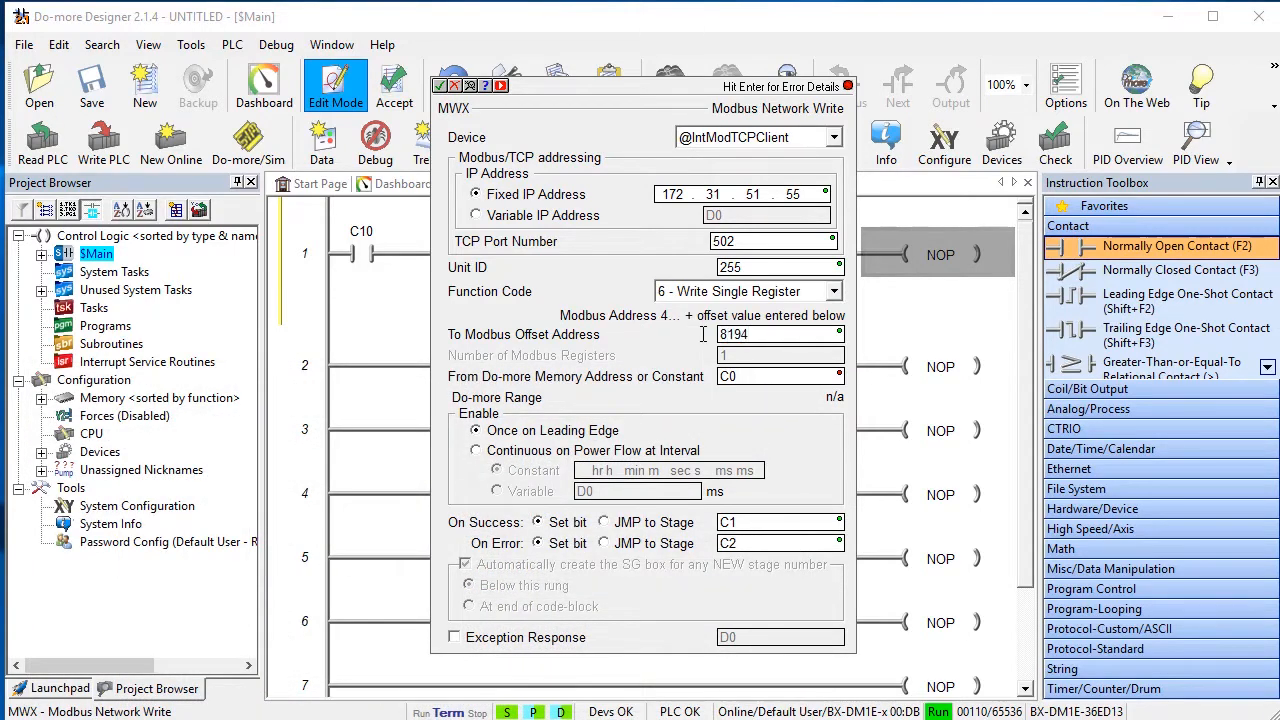
left_click(779, 376)
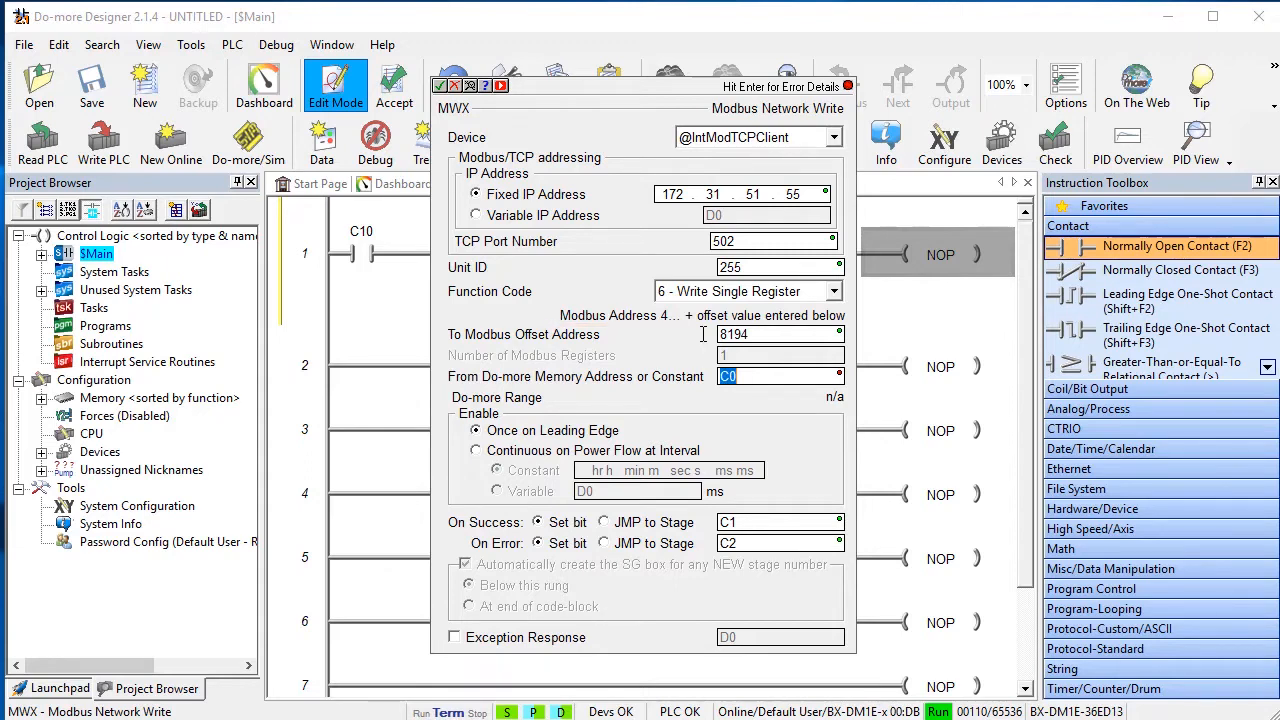
type("6000")
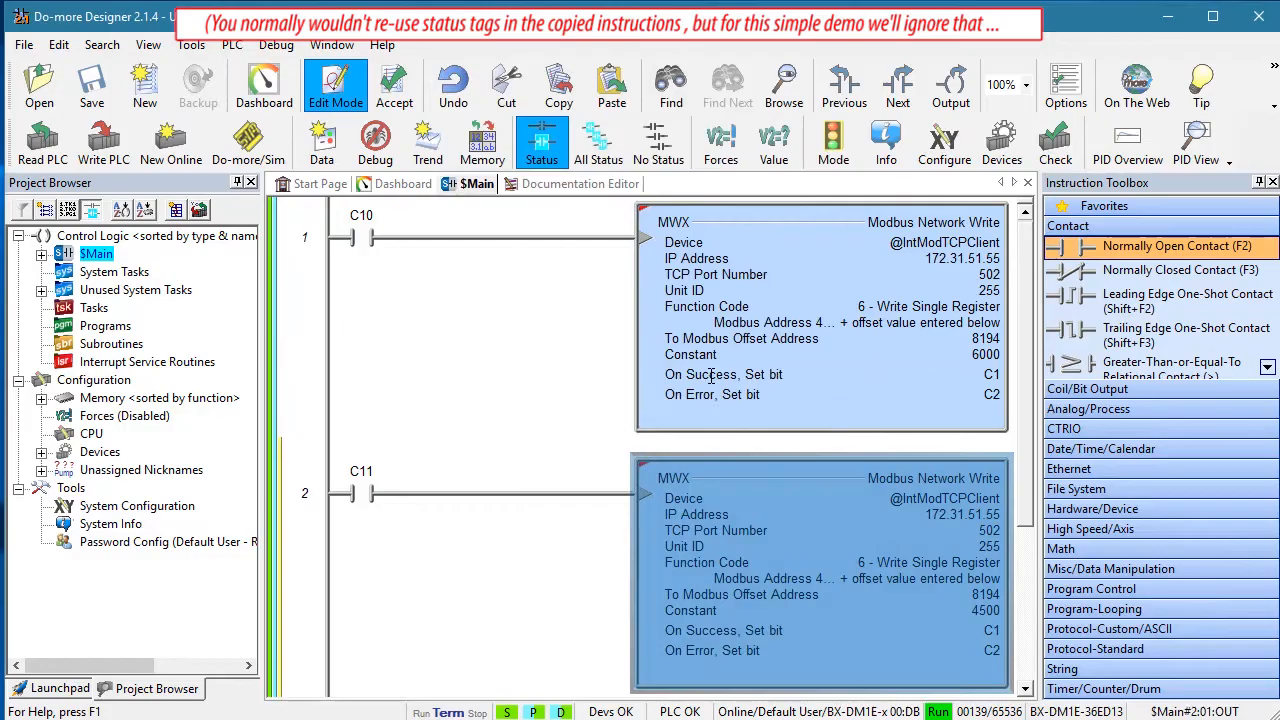
Paste copied MWX rungs for C11–C14, setting constant 0x12 and editing rungs 4 and 5 to offset 8193.
scroll("down", 3)
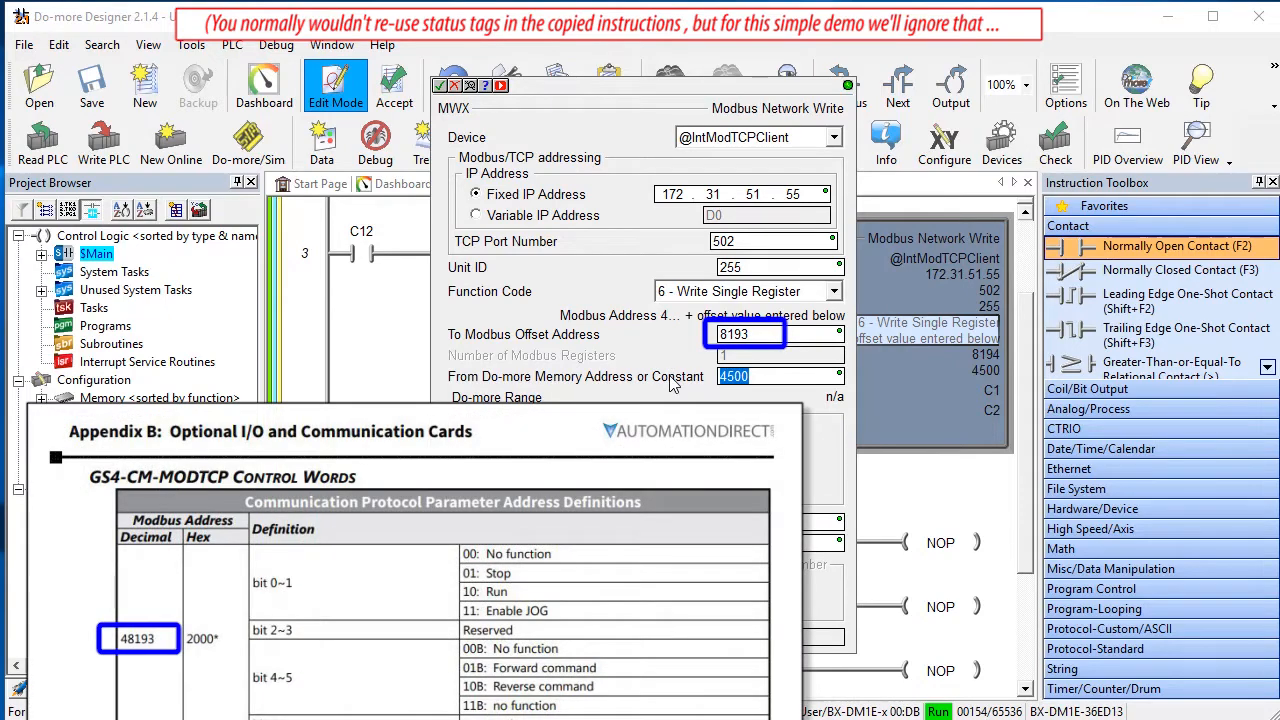
type("0x12")
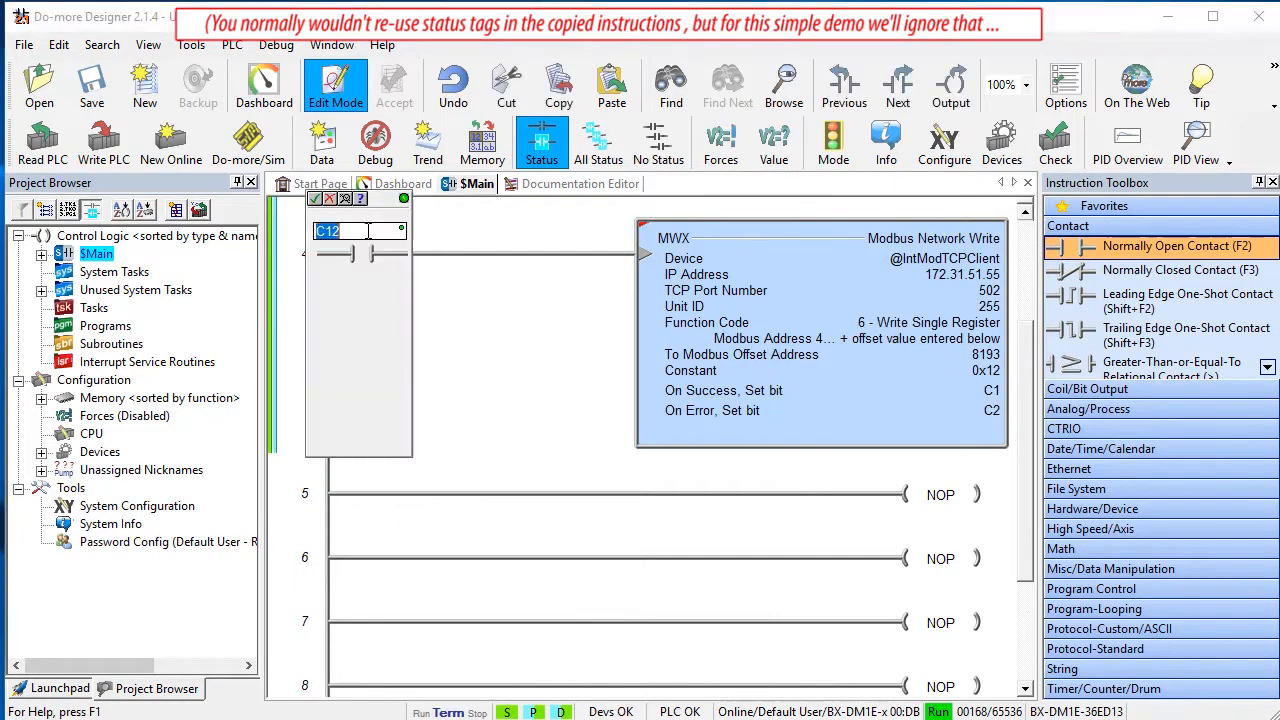
double_click(820, 237)
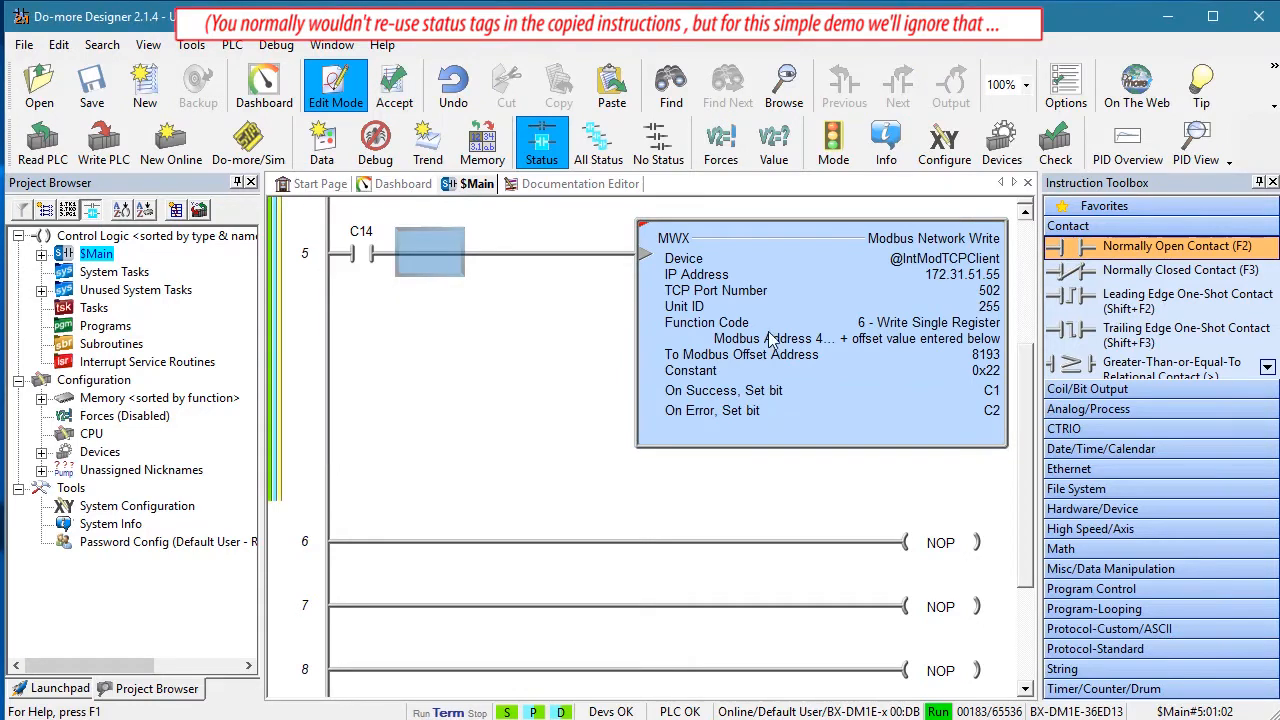
double_click(428, 250)
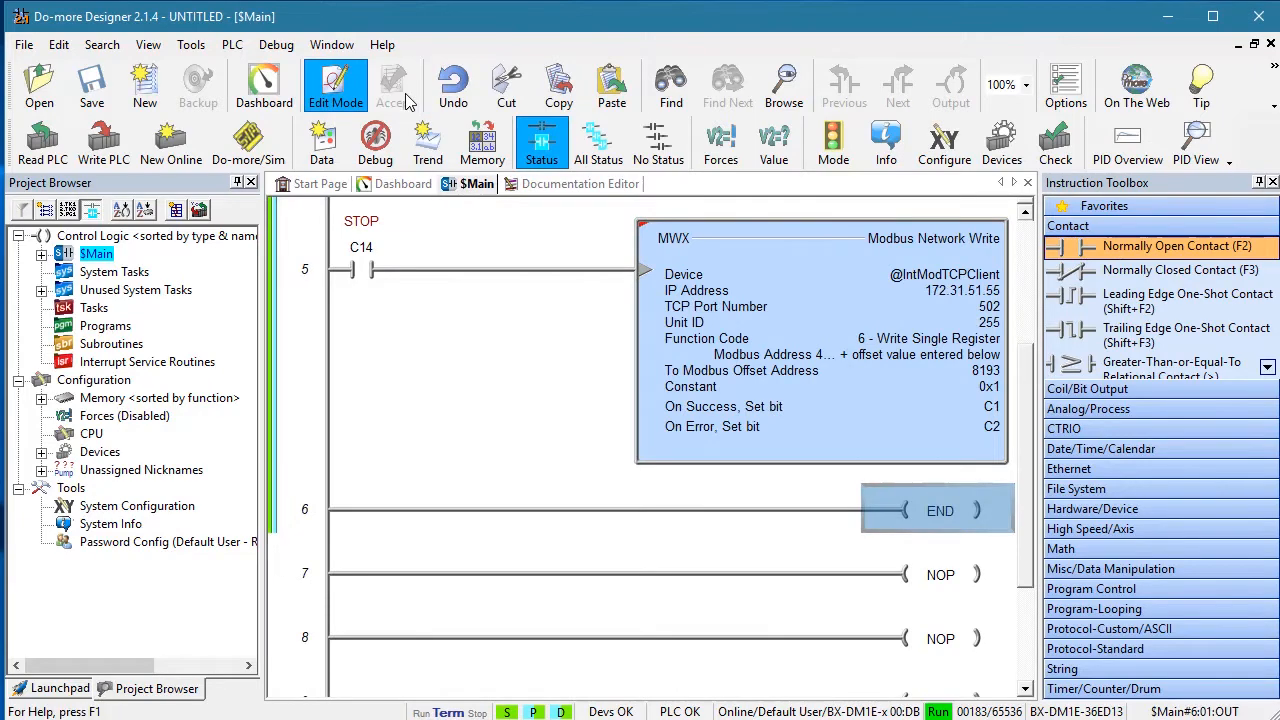
Accept the ladder edits so the STOP rung writes 0x1 and rung 6 ends the program.
left_click(103, 142)
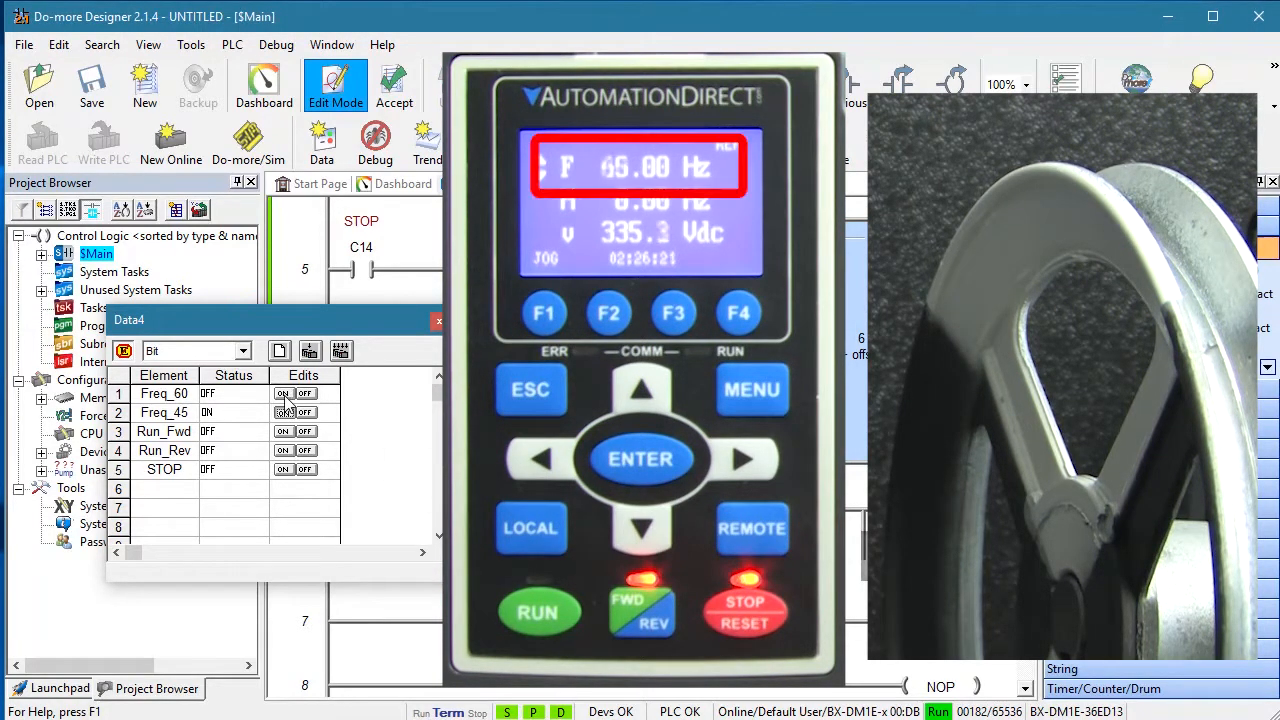
Toggle Freq_60, Run_Fwd, Run_Rev and STOP on, driving the GS4 to 60 Hz, forward, reverse, then stopped.
left_click(283, 393)
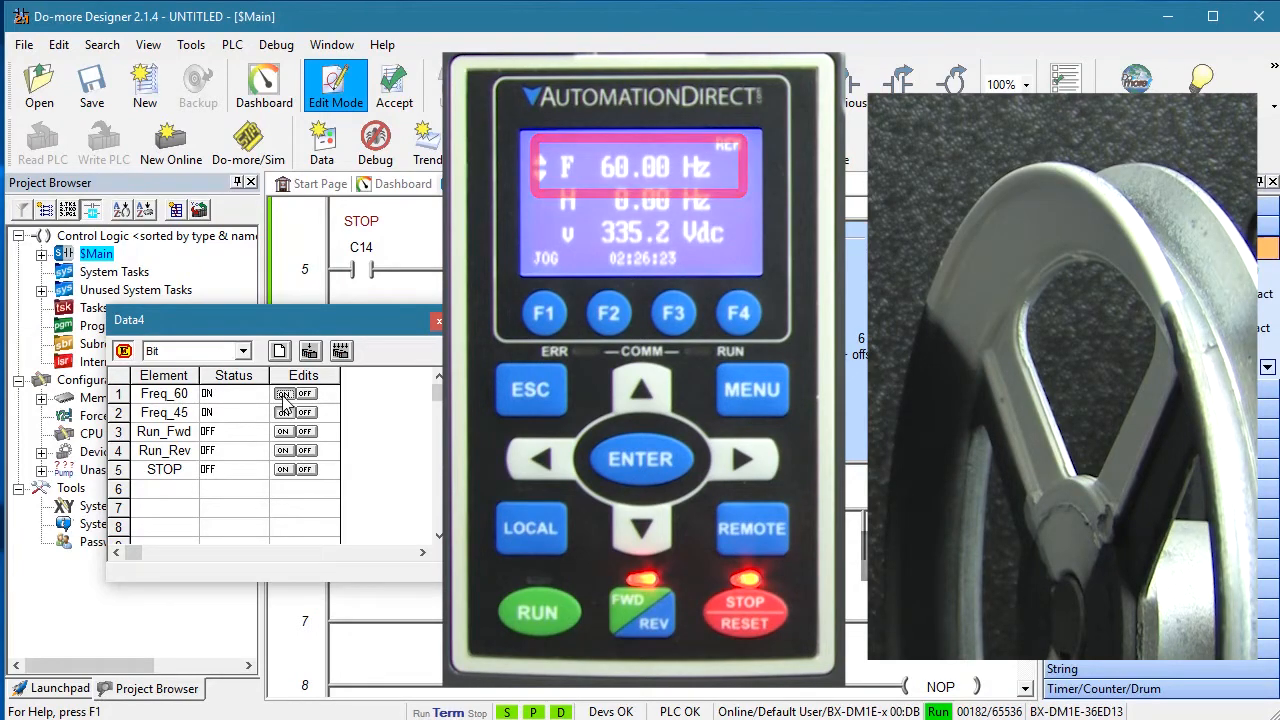
left_click(285, 431)
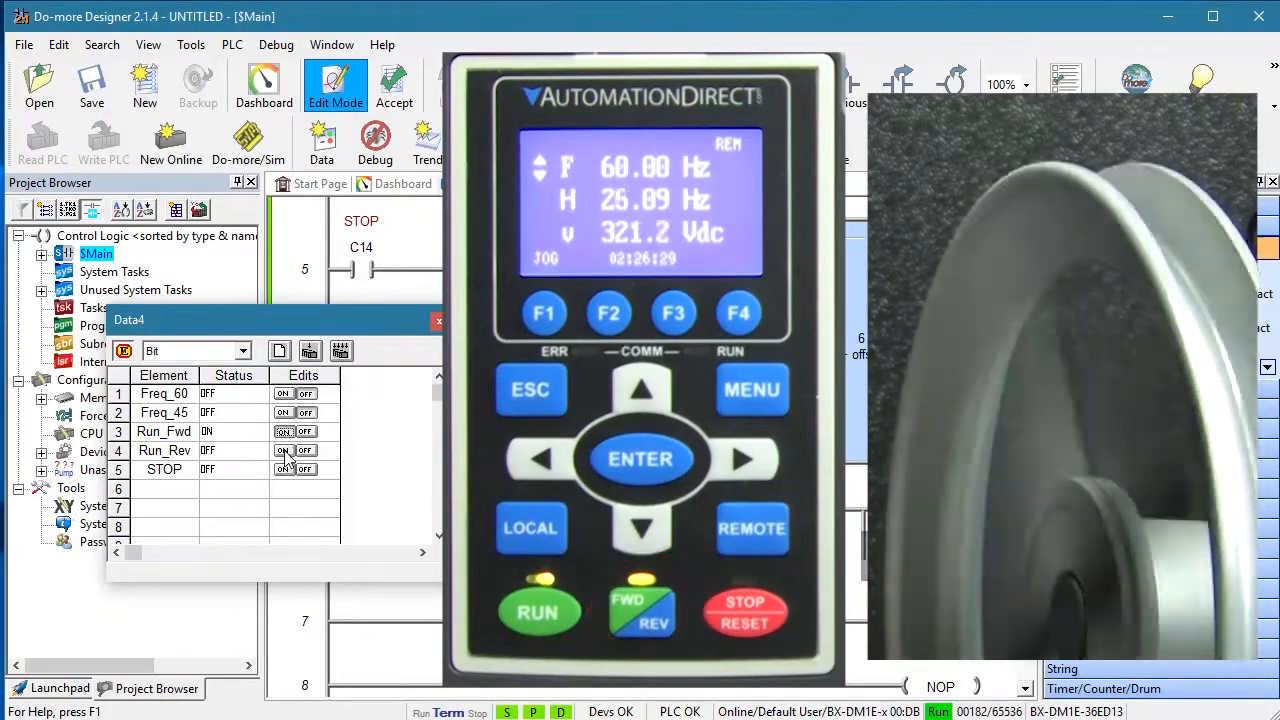
left_click(284, 450)
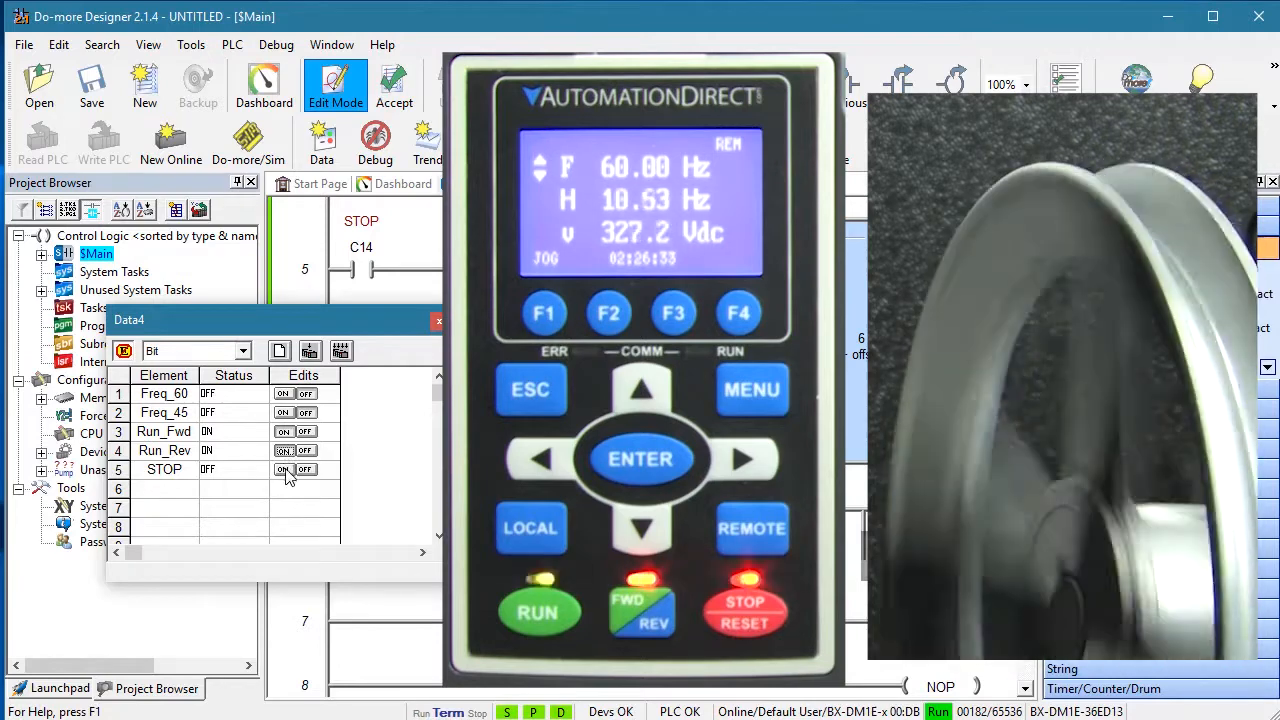
left_click(283, 469)
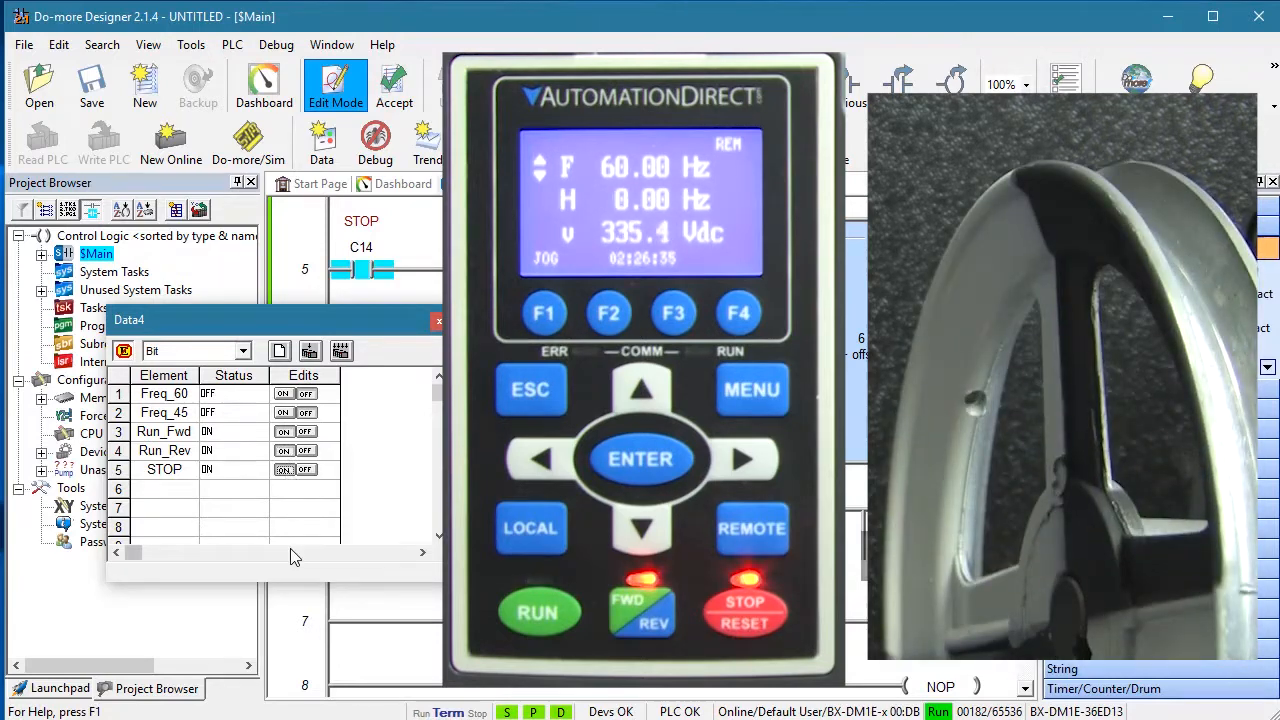